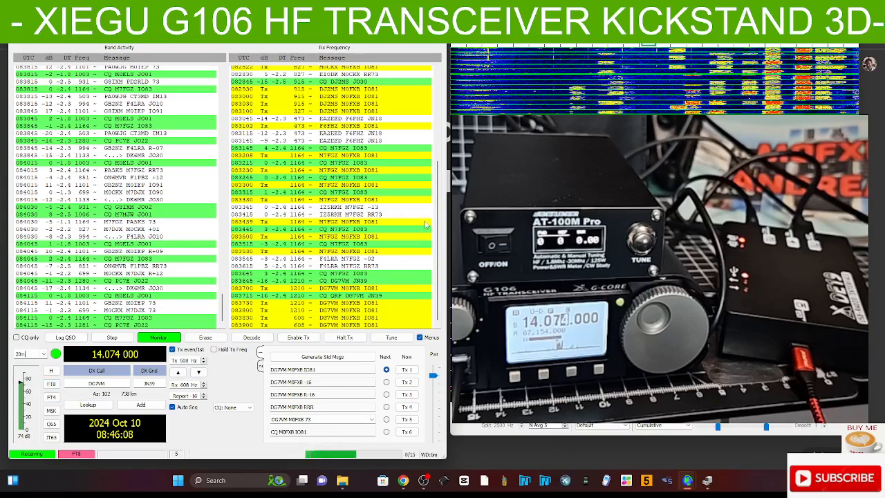
{"action": "mouse_move", "coordinate": [698, 81]}
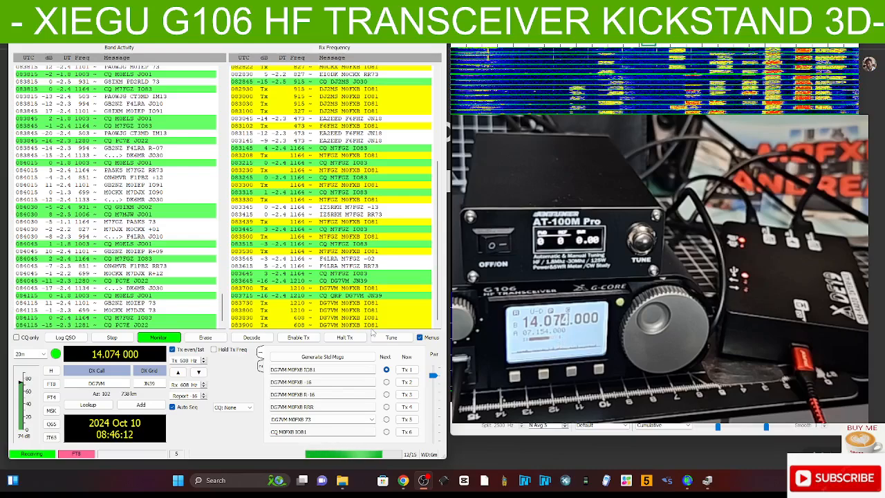
Switch from 20 m to 40 m at 7.074 MHz, start Tune, and dismiss the sound-input errors.
{"action": "left_click", "coordinate": [391, 337]}
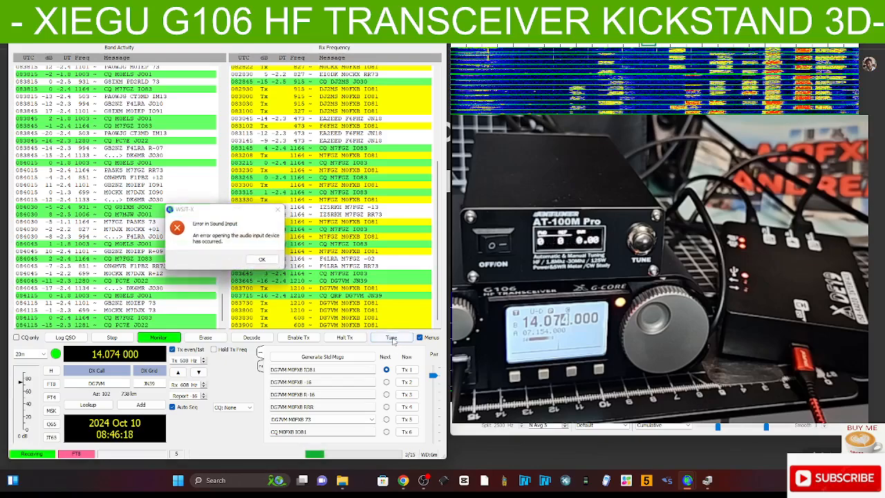
{"action": "left_click", "coordinate": [390, 337]}
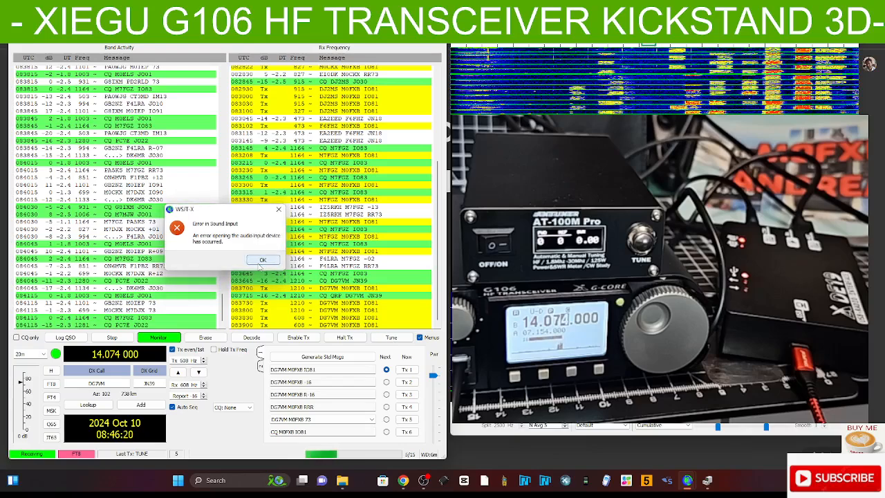
{"action": "left_click", "coordinate": [262, 259]}
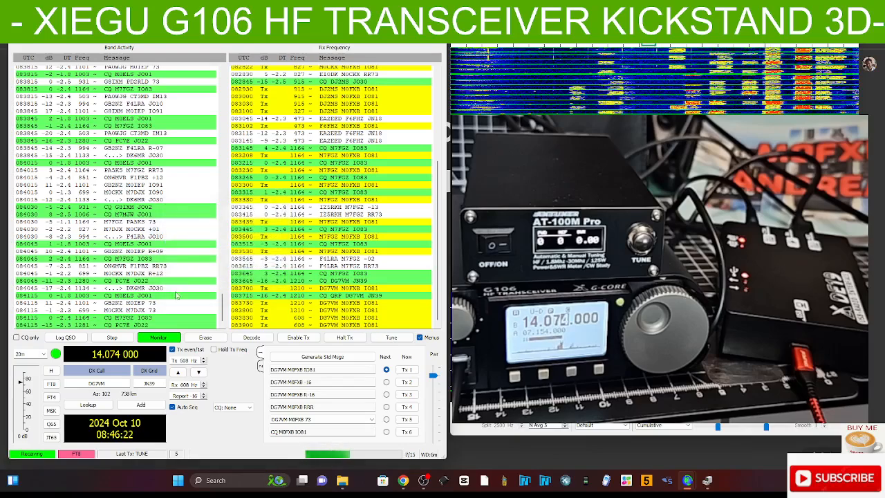
{"action": "left_click", "coordinate": [28, 353]}
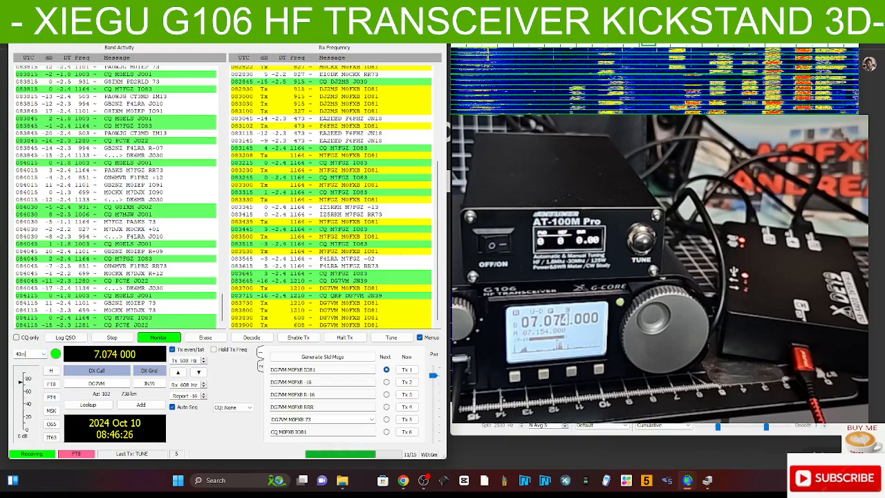
{"action": "left_click", "coordinate": [391, 336]}
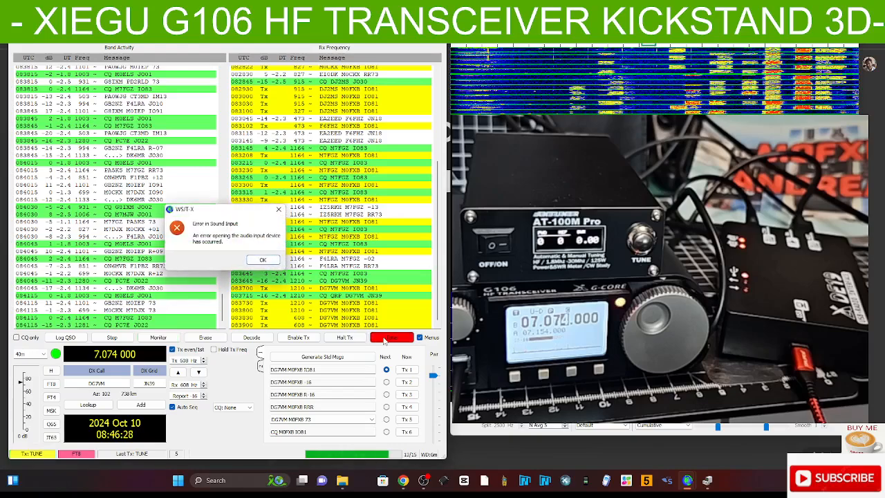
{"action": "left_click", "coordinate": [262, 259]}
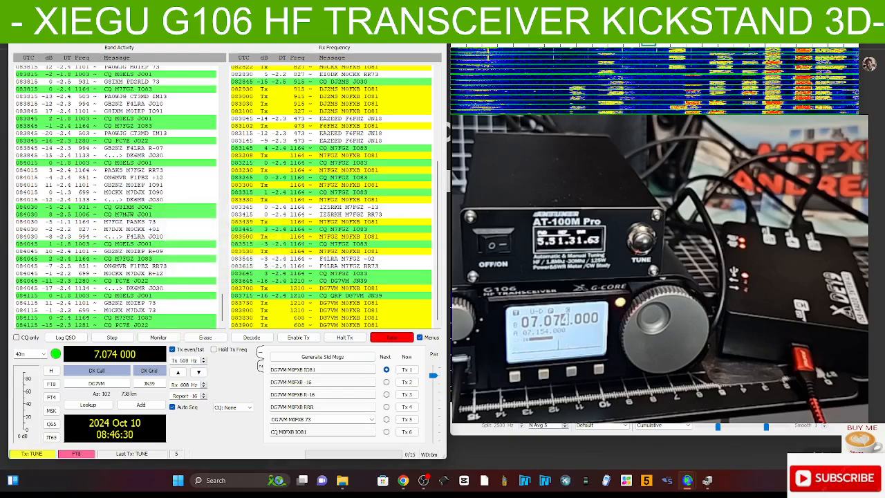
Open Settings to view the Xiegu G90 CAT control on COM17 at 19200 baud.
{"action": "left_click", "coordinate": [158, 337]}
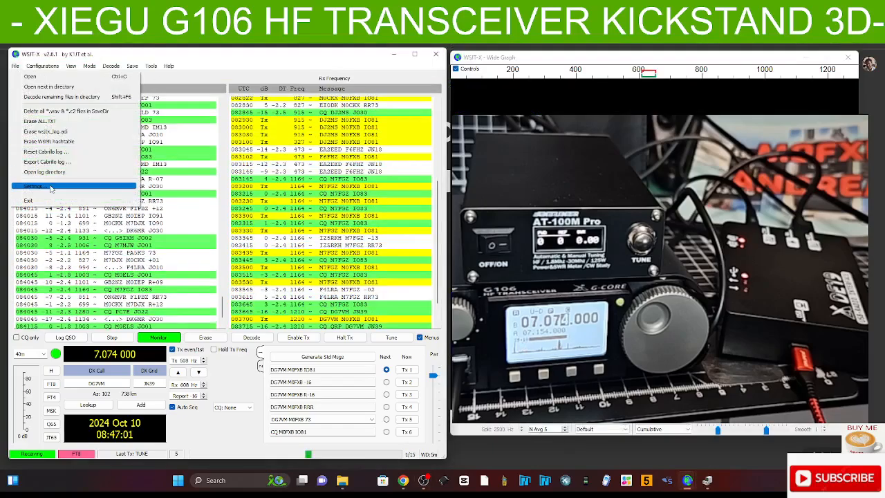
{"action": "left_click", "coordinate": [34, 185]}
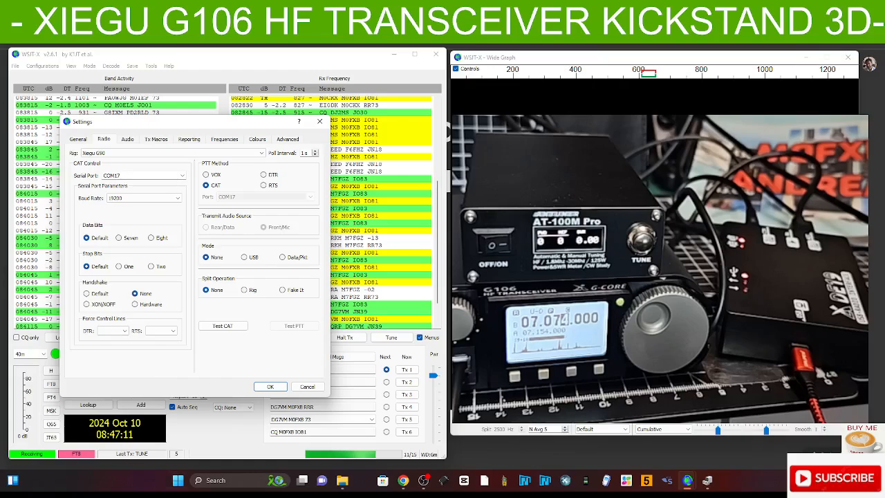
In Device Manager, confirm USB-SERIAL CH340 is on COM17 at 19200 bits per second.
{"action": "right_click", "coordinate": [12, 480]}
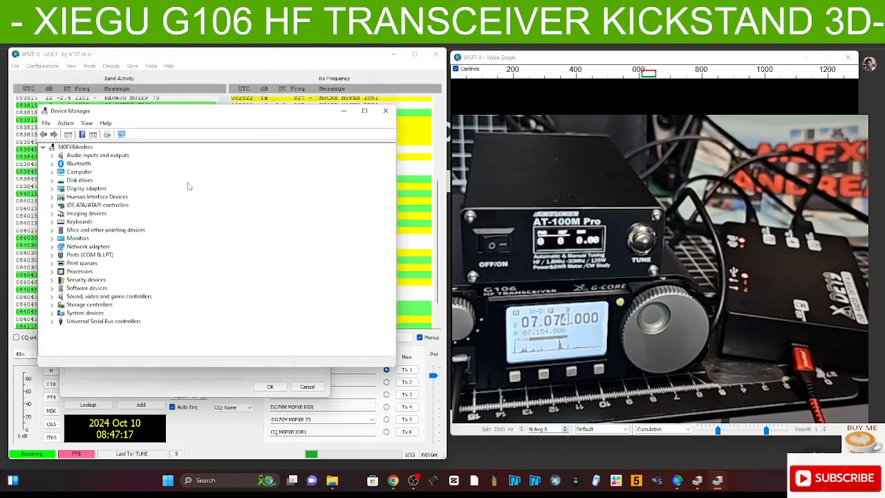
{"action": "left_click", "coordinate": [53, 254]}
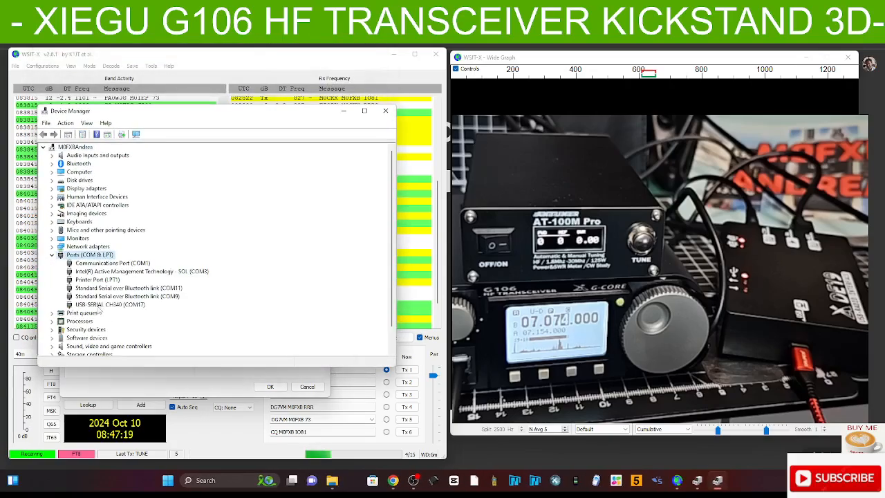
{"action": "right_click", "coordinate": [109, 304]}
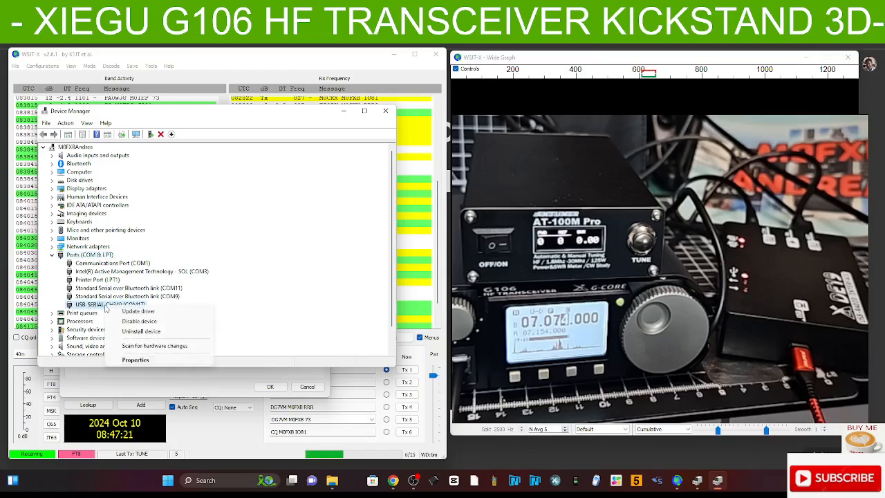
{"action": "left_click", "coordinate": [136, 360]}
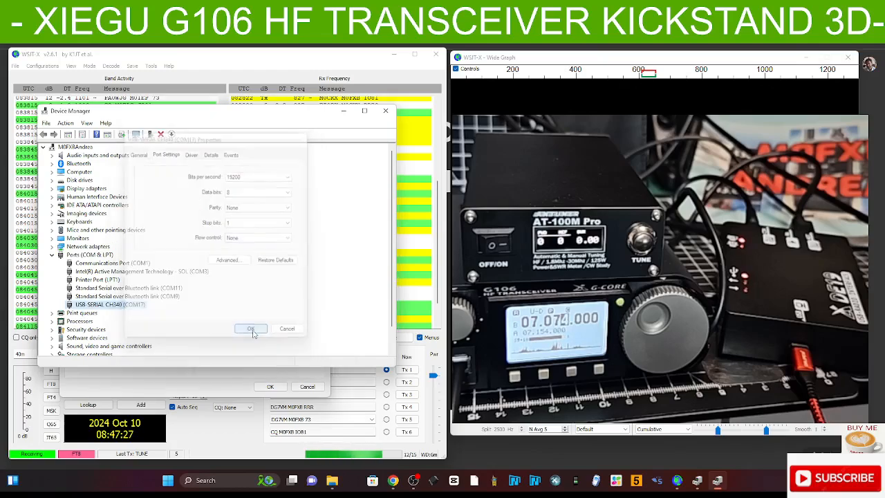
{"action": "left_click", "coordinate": [250, 328]}
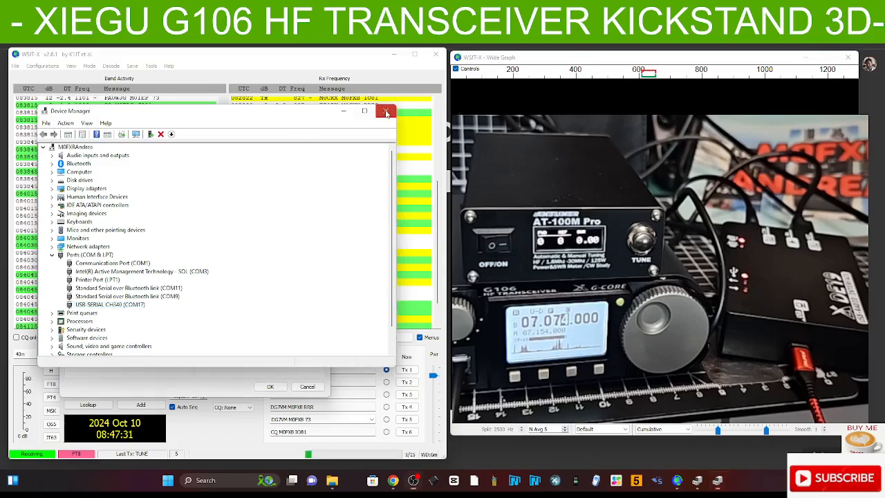
Close Device Manager, set PTT Method to CAT, and run Test CAT.
{"action": "left_click", "coordinate": [386, 111]}
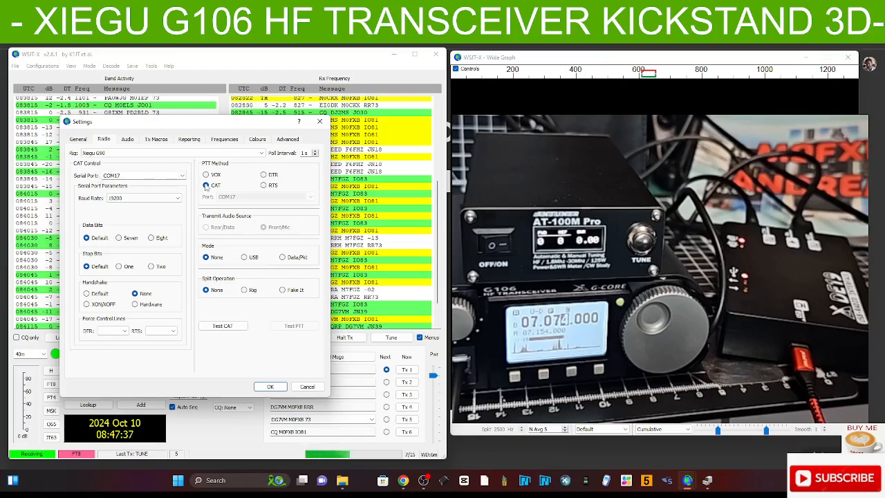
{"action": "left_click", "coordinate": [223, 326]}
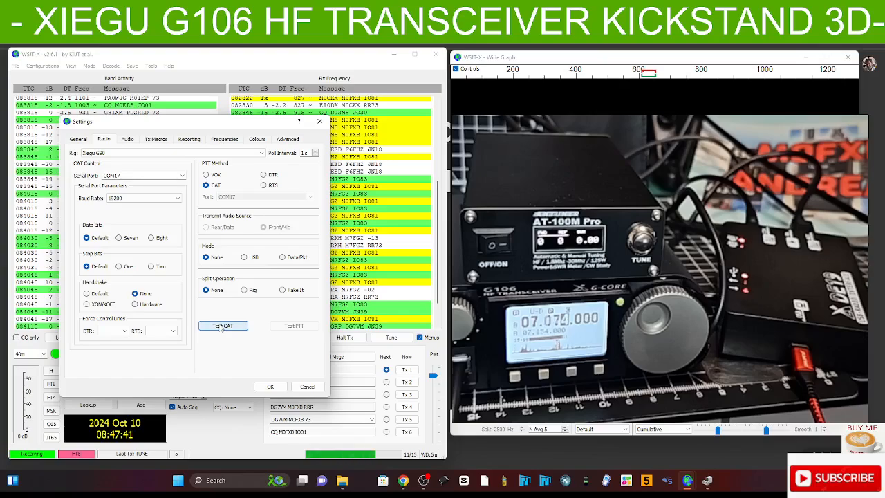
{"action": "left_click", "coordinate": [270, 385]}
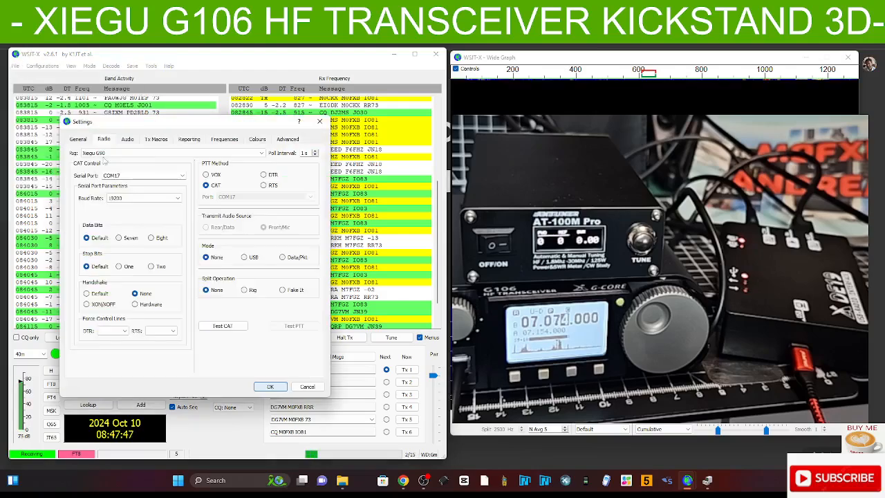
Select Microphone (2- USB Audio Device) as the WSJT-X audio input.
{"action": "left_click", "coordinate": [128, 138]}
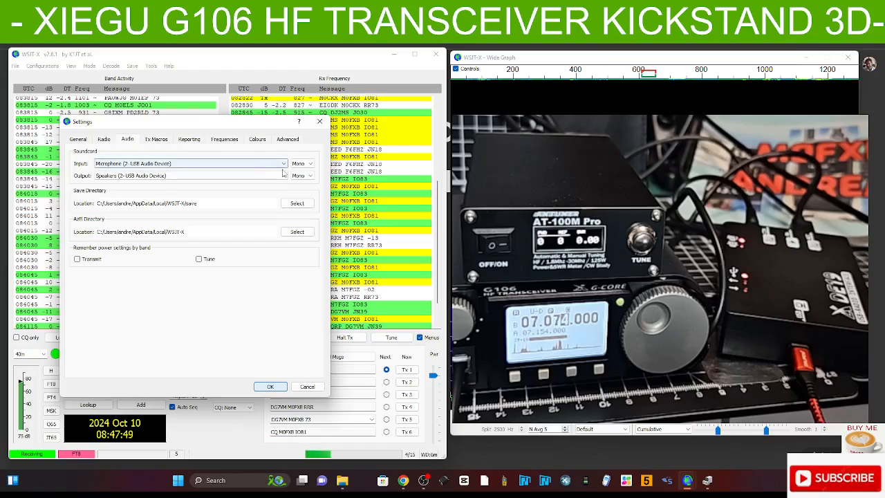
{"action": "left_click", "coordinate": [284, 163]}
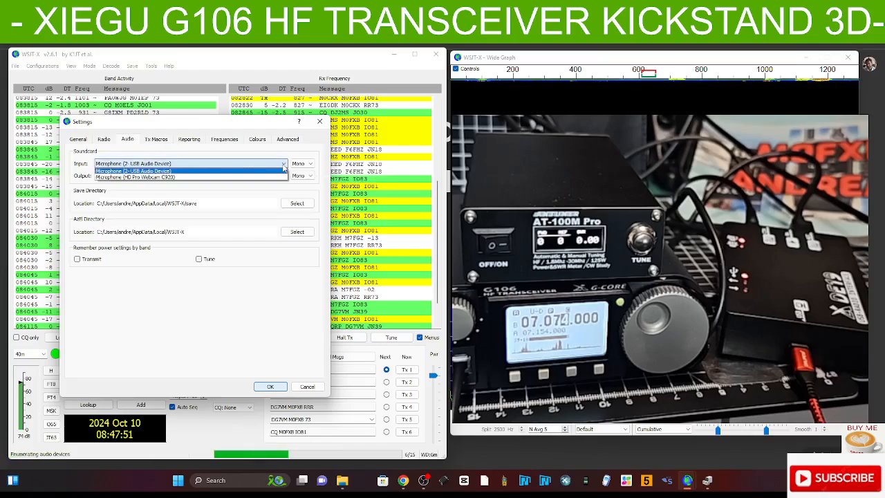
{"action": "left_click", "coordinate": [133, 163]}
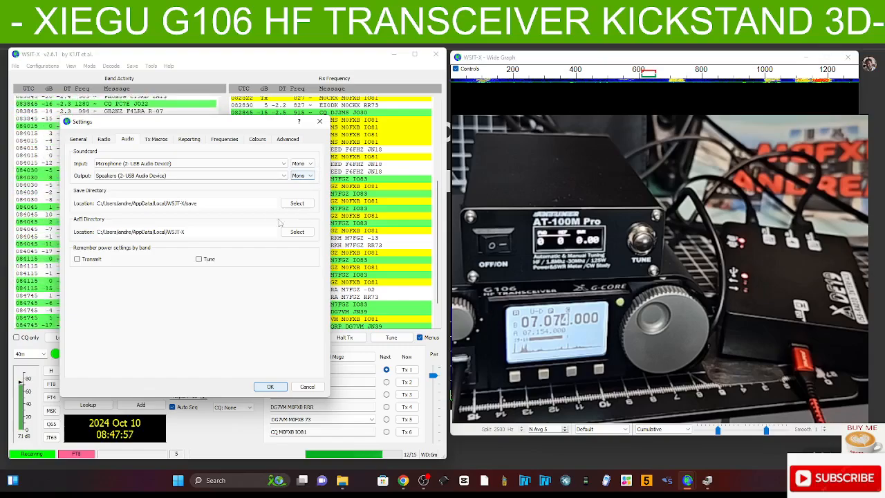
{"action": "left_click", "coordinate": [269, 386]}
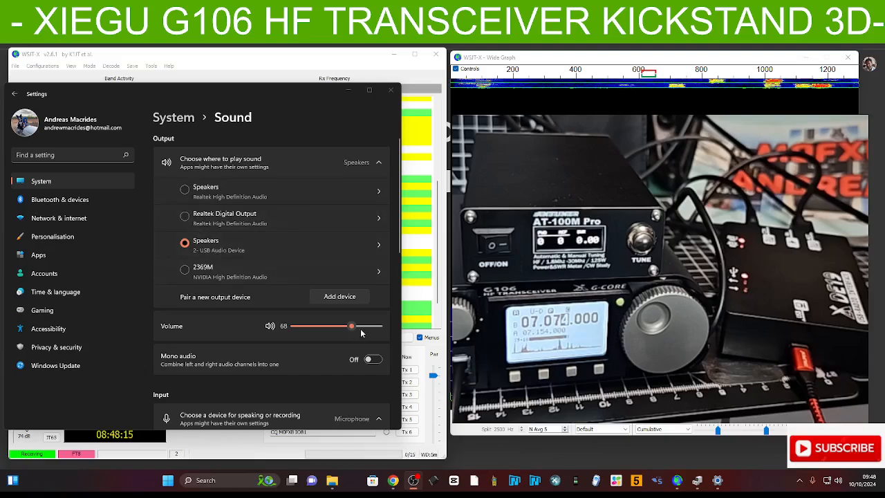
Check that Speakers (2- USB Audio Device) is the output at volume 68.
{"action": "scroll", "scroll_direction": "down", "scroll_amount": 3}
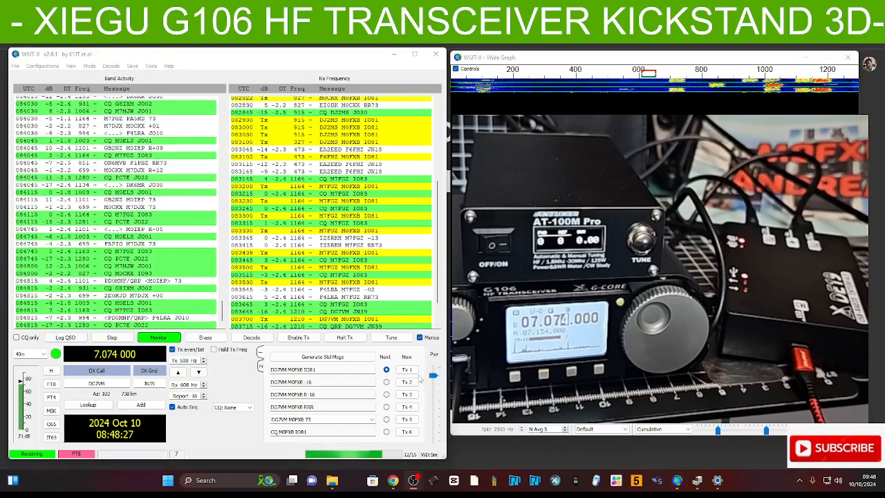
{"action": "left_click", "coordinate": [392, 336]}
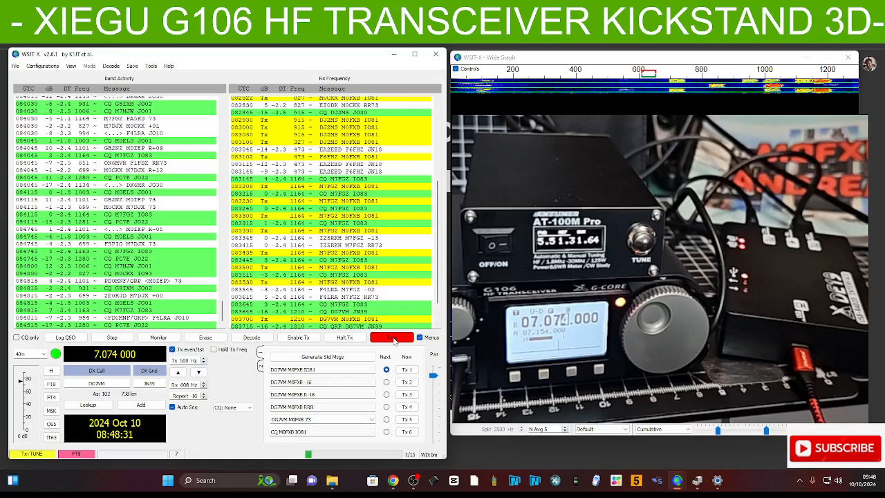
{"action": "left_click", "coordinate": [391, 337]}
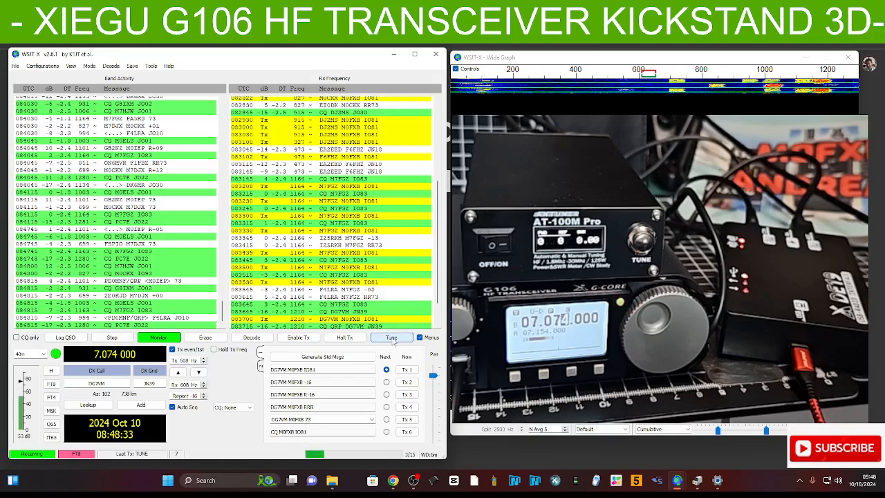
{"action": "mouse_move", "coordinate": [391, 337]}
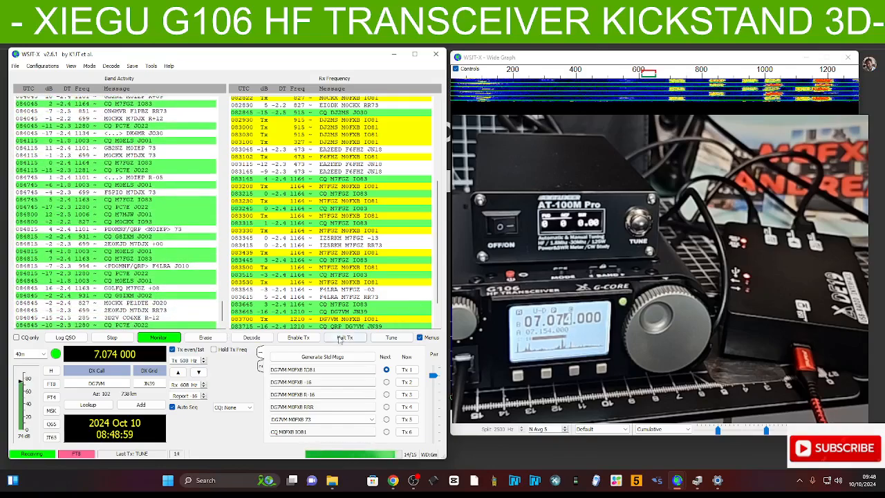
Reply to a station calling CQ on 40 m with transmit enabled.
{"action": "left_click", "coordinate": [298, 336]}
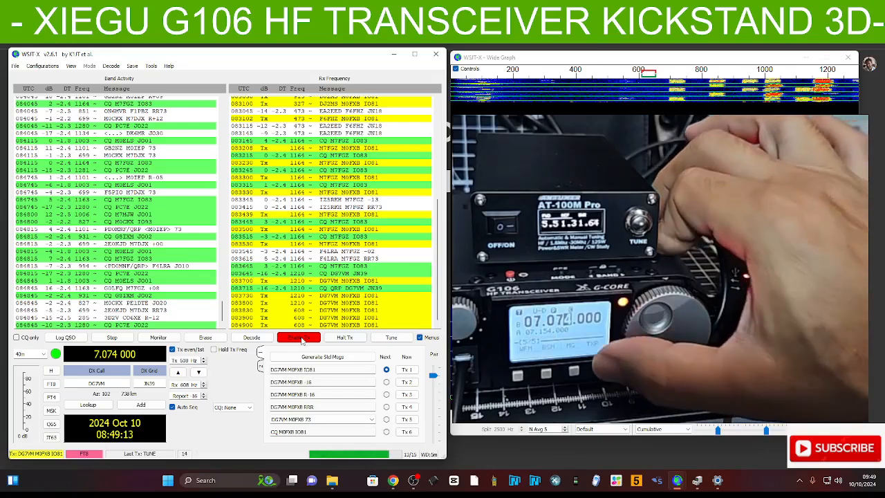
{"action": "left_click", "coordinate": [158, 337]}
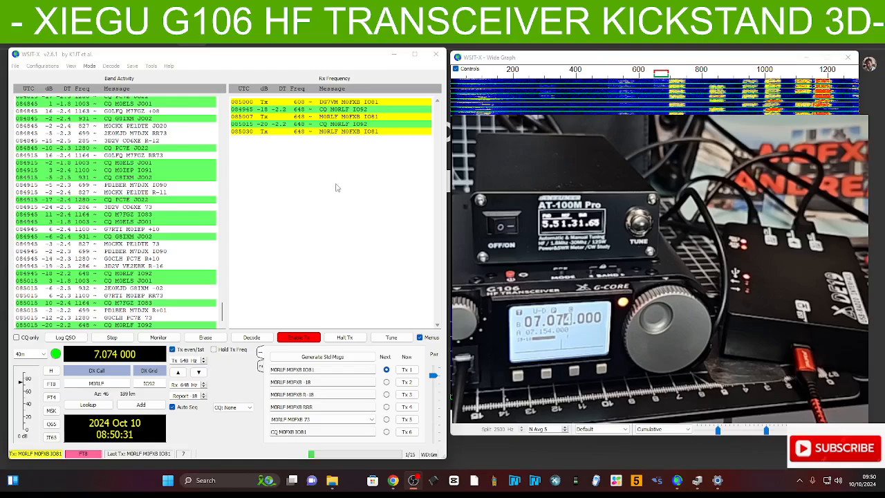
{"action": "mouse_move", "coordinate": [708, 81]}
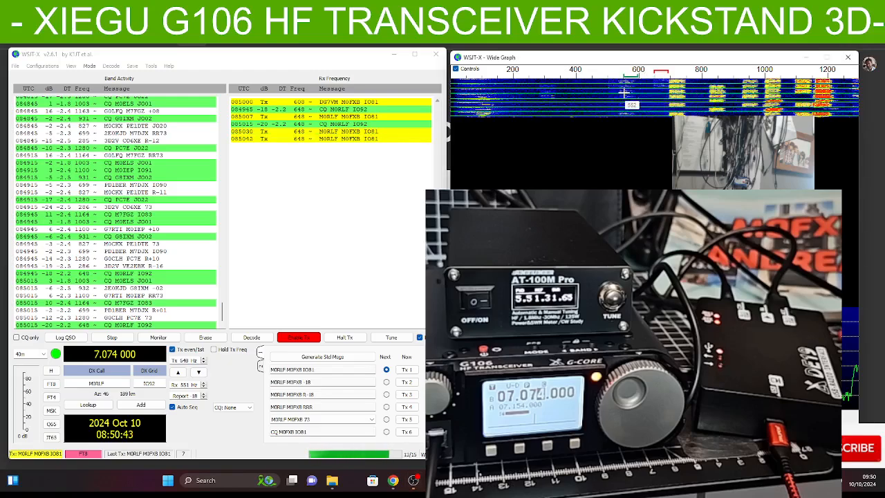
Set the Rx audio frequency near 555 Hz in the Wide Graph waterfall.
{"action": "left_click", "coordinate": [159, 337]}
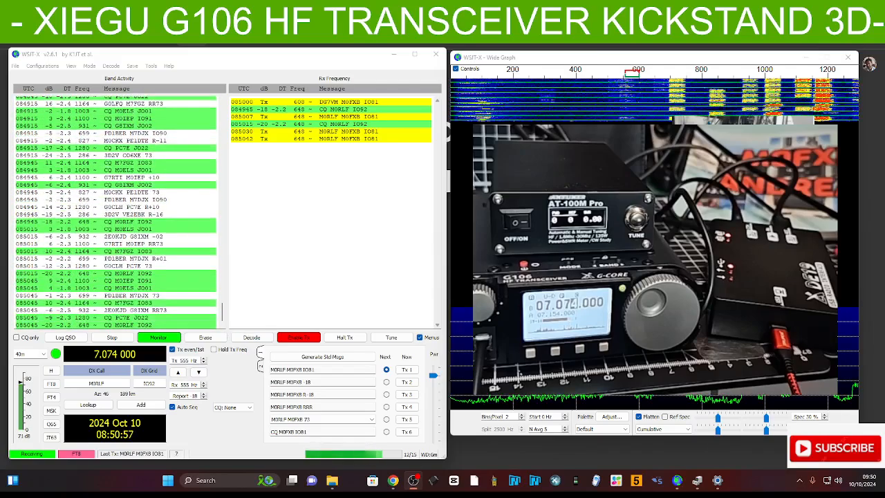
Scroll through the Xiegu JTDX/WSJT-X settings PDF listing the ten radio settings.
{"action": "left_click", "coordinate": [252, 337]}
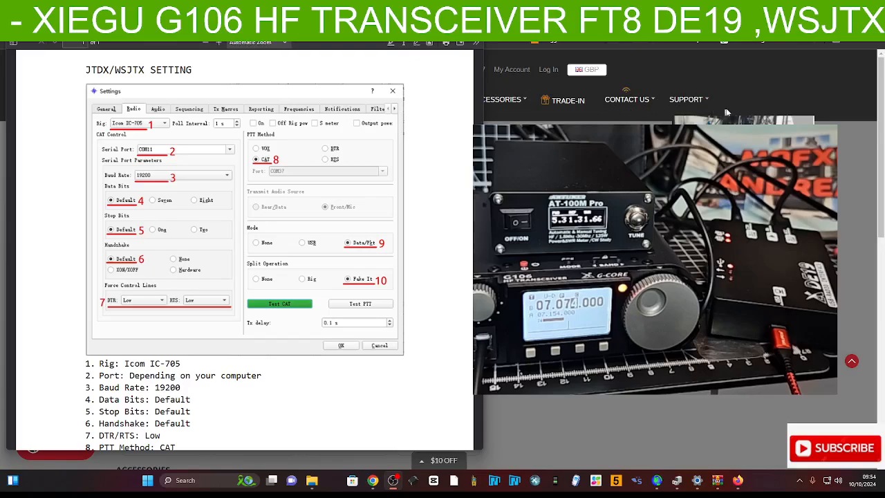
{"action": "mouse_move", "coordinate": [586, 109]}
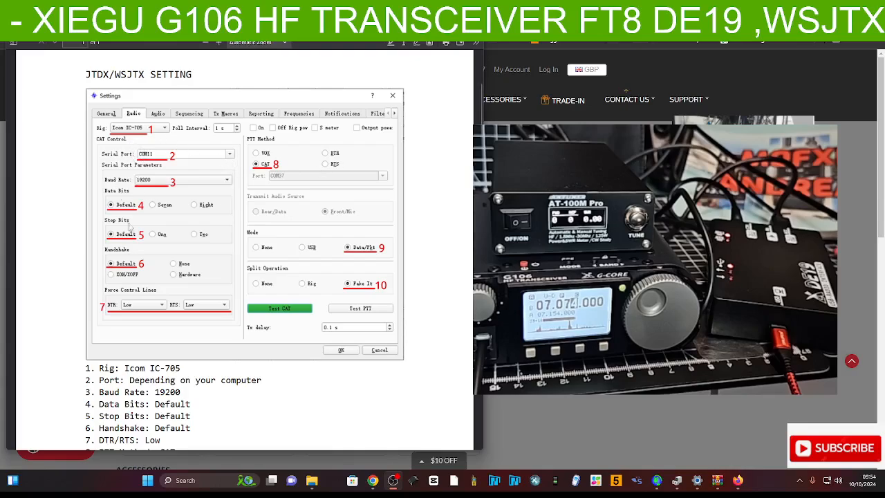
{"action": "mouse_move", "coordinate": [153, 219]}
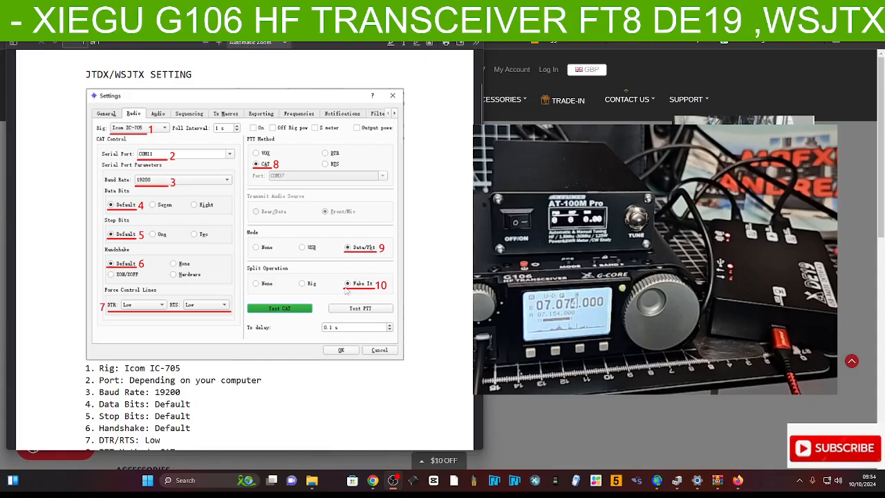
{"action": "scroll", "scroll_direction": "down", "scroll_amount": 3}
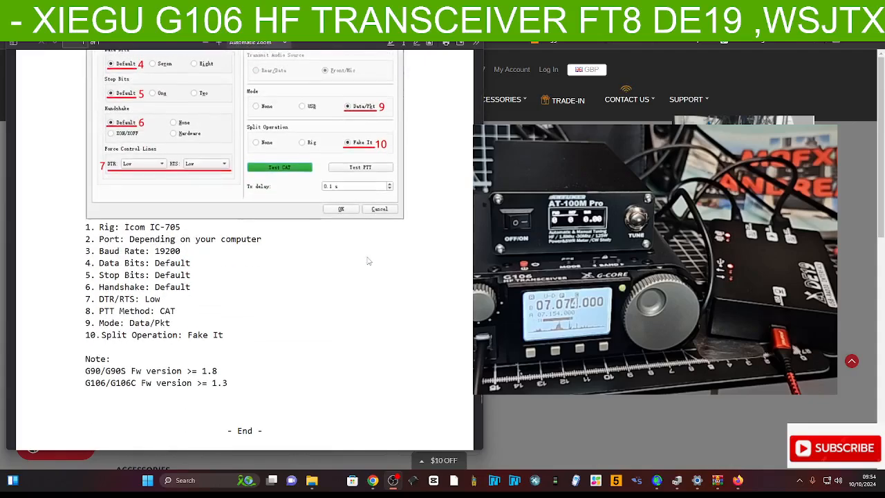
{"action": "scroll", "scroll_direction": "up", "scroll_amount": 3}
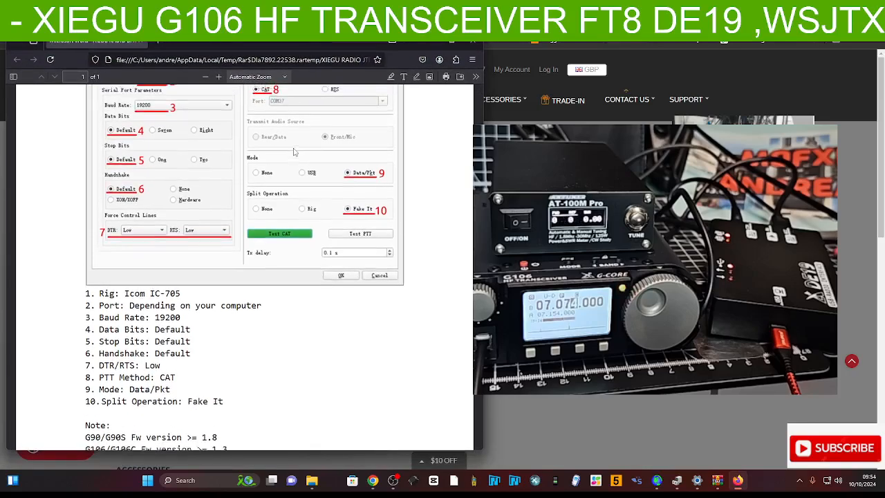
{"action": "scroll", "scroll_direction": "up", "scroll_amount": 3}
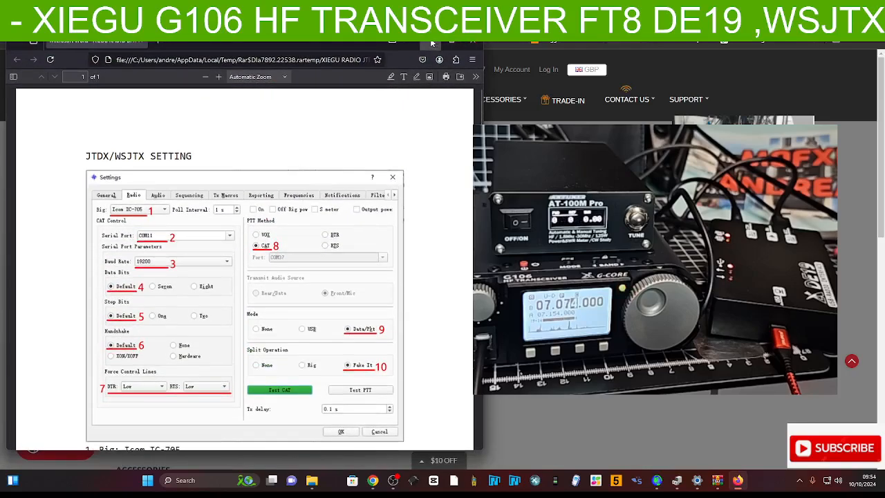
{"action": "scroll", "scroll_direction": "down", "scroll_amount": 3}
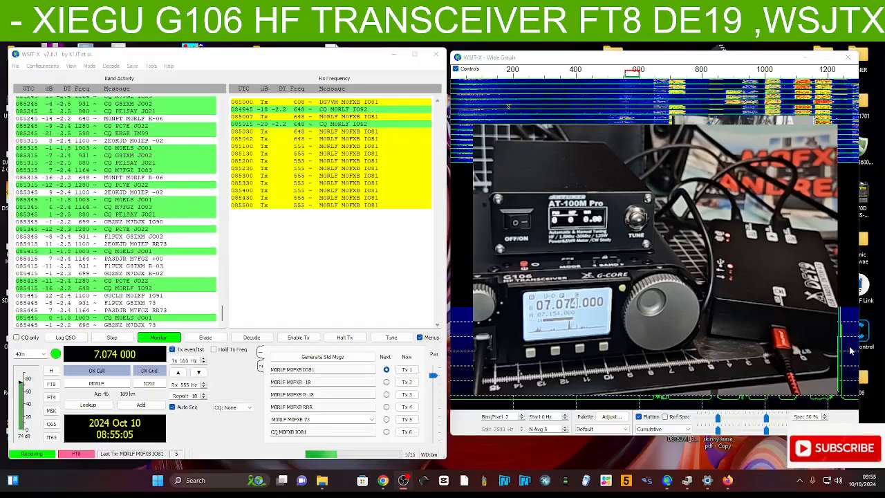
Set the Radio tab to Icom IC-705 with Fake It split and Data/Pkt mode.
{"action": "left_click", "coordinate": [14, 65]}
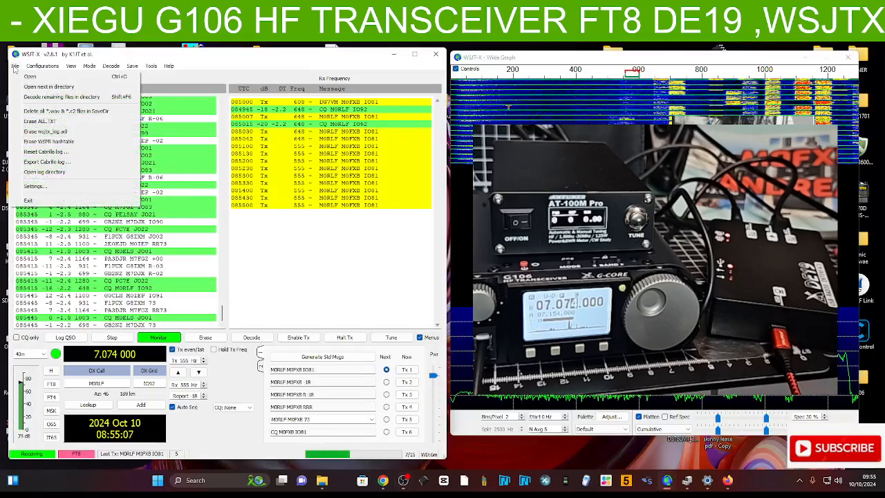
{"action": "left_click", "coordinate": [35, 186]}
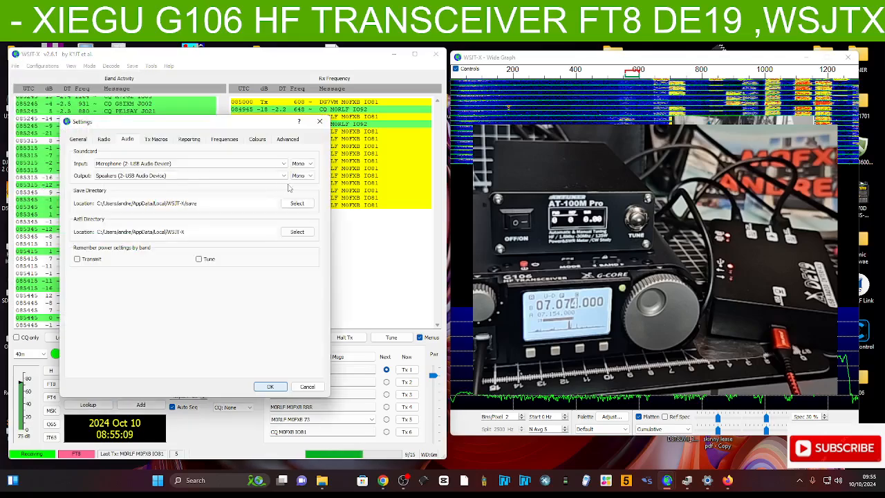
{"action": "left_click", "coordinate": [77, 138]}
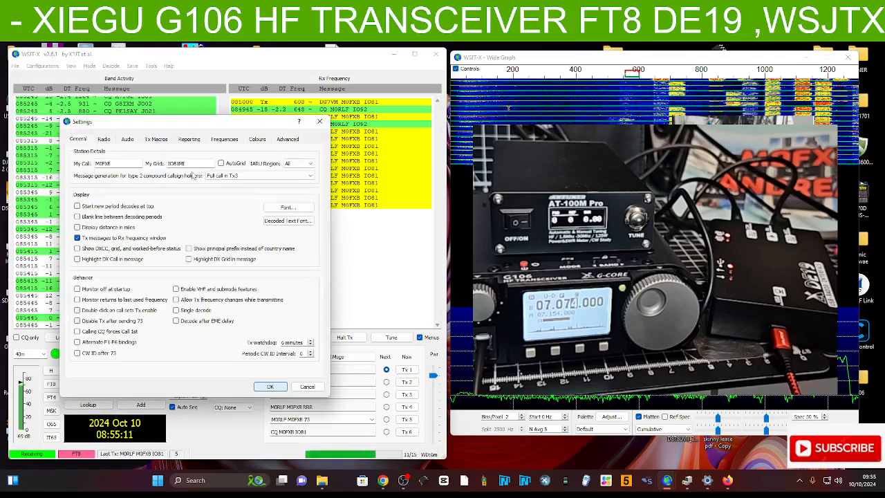
{"action": "left_click", "coordinate": [104, 139]}
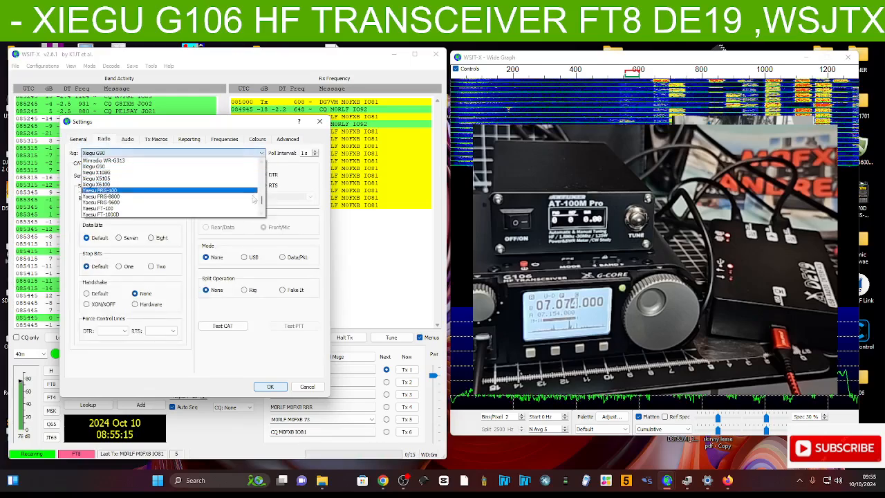
{"action": "scroll", "scroll_direction": "up", "scroll_amount": 3}
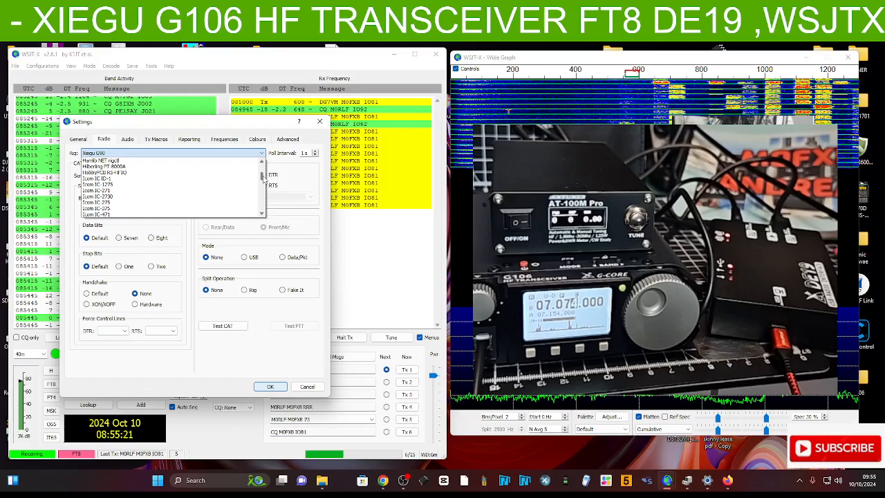
{"action": "scroll", "scroll_direction": "down", "scroll_amount": 3}
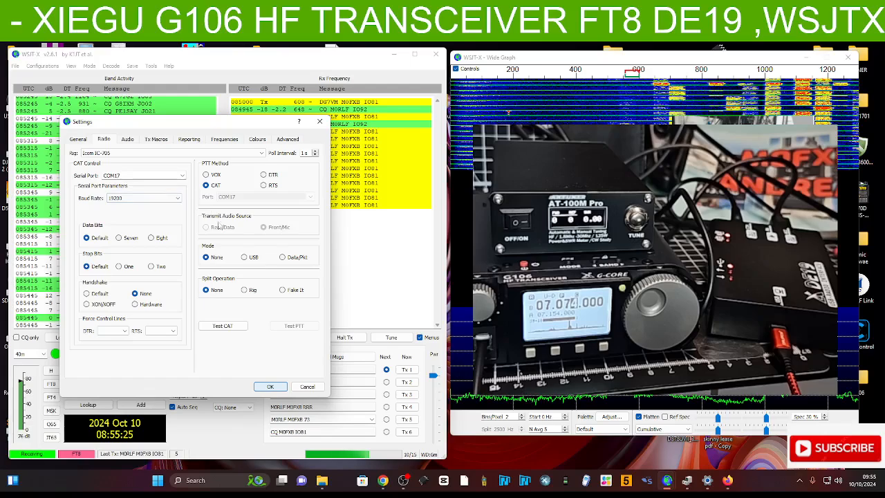
{"action": "left_click", "coordinate": [283, 289]}
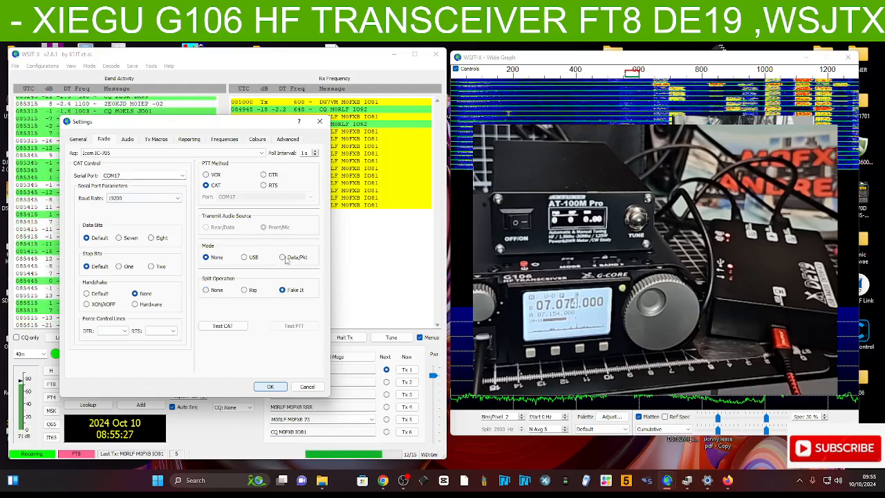
{"action": "left_click", "coordinate": [282, 257]}
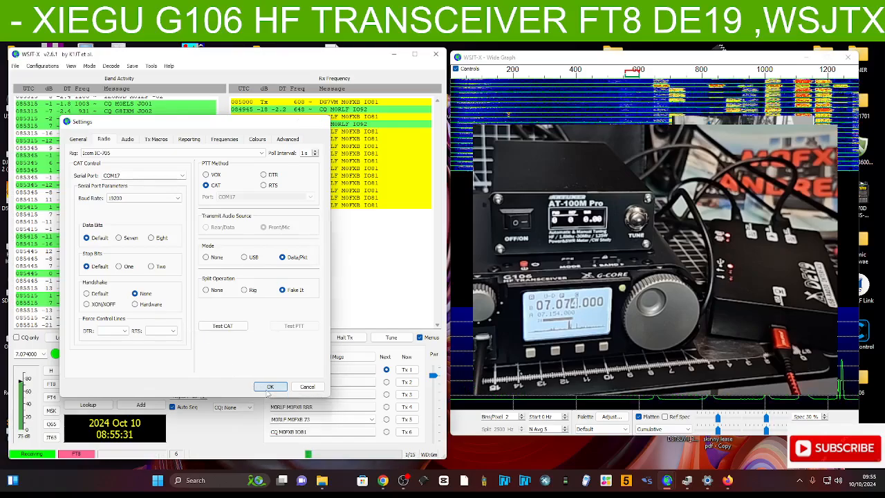
Set the DTR and RTS control lines to Low and save the radio settings.
{"action": "left_click", "coordinate": [269, 386]}
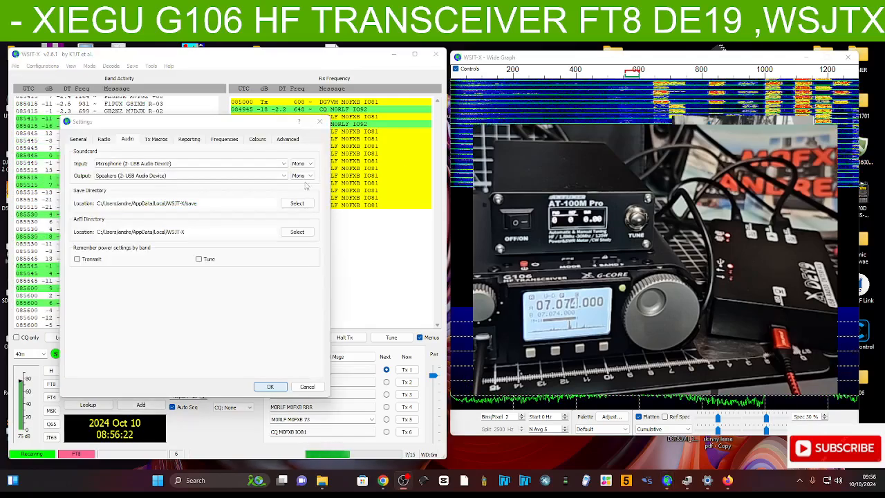
{"action": "left_click", "coordinate": [104, 139]}
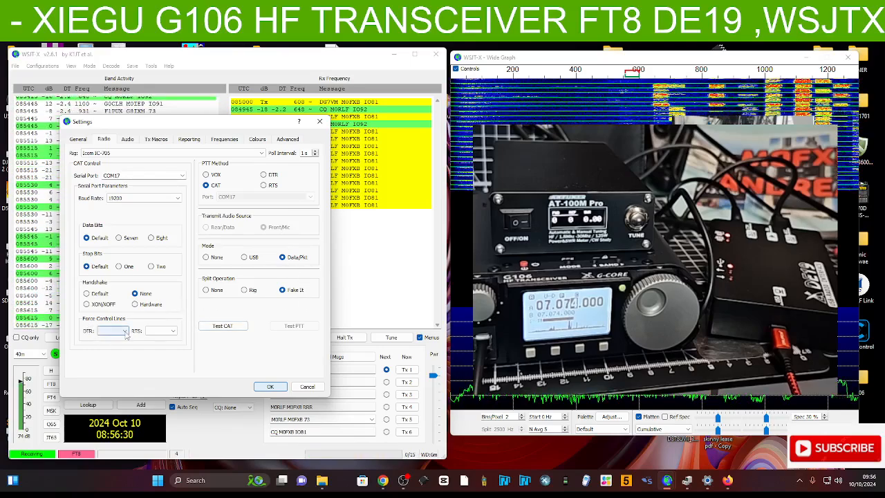
{"action": "left_click", "coordinate": [111, 330]}
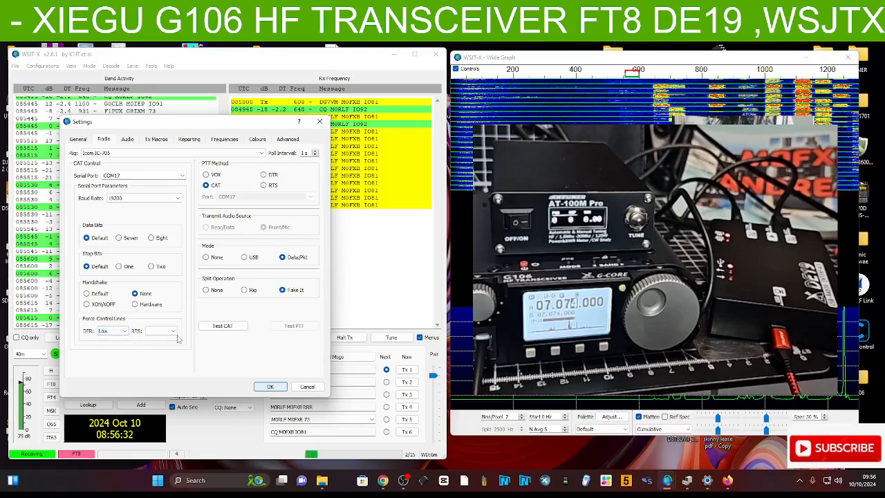
{"action": "left_click", "coordinate": [169, 331]}
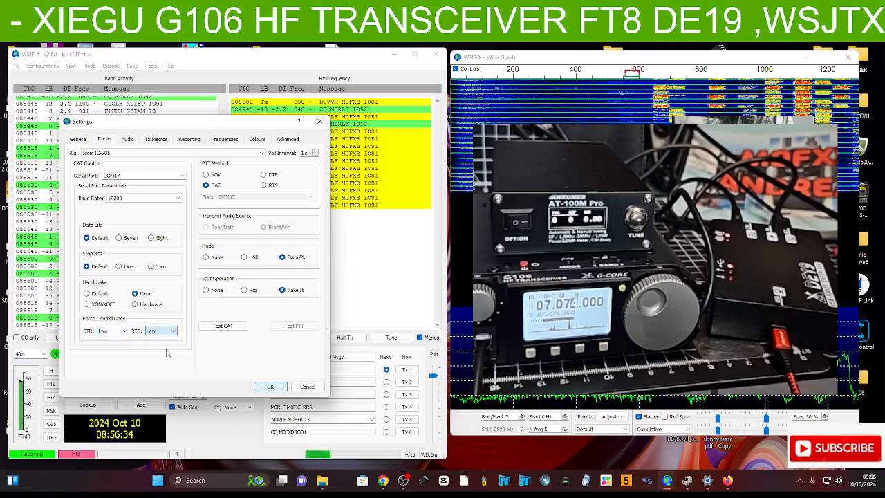
{"action": "left_click", "coordinate": [270, 386]}
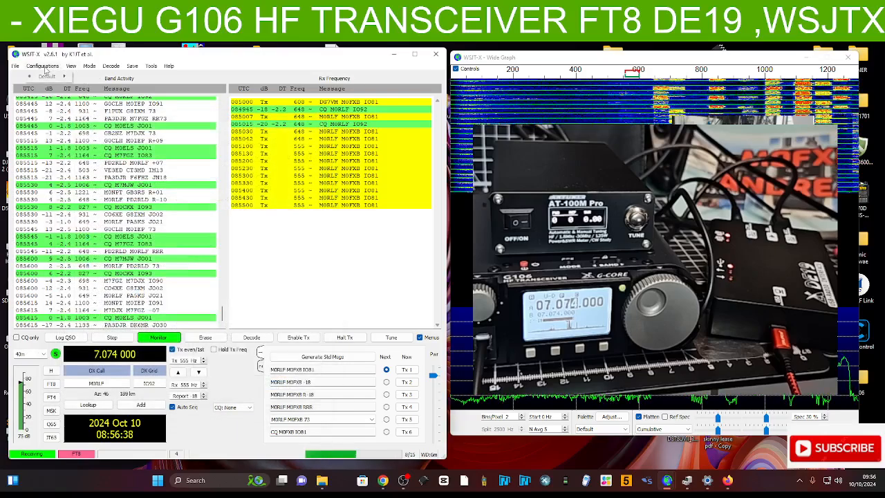
Reopen Settings, keep USB Audio Device for input and output, and review Reporting and Advanced.
{"action": "left_click", "coordinate": [16, 66]}
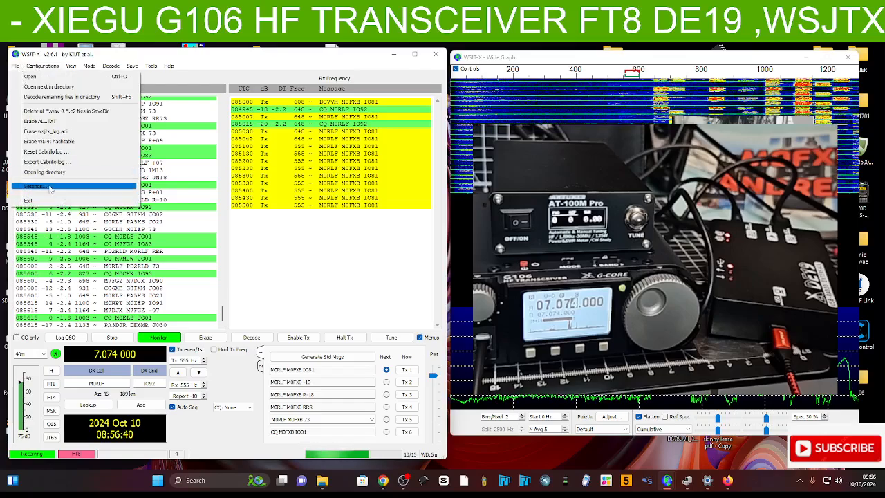
{"action": "left_click", "coordinate": [32, 186]}
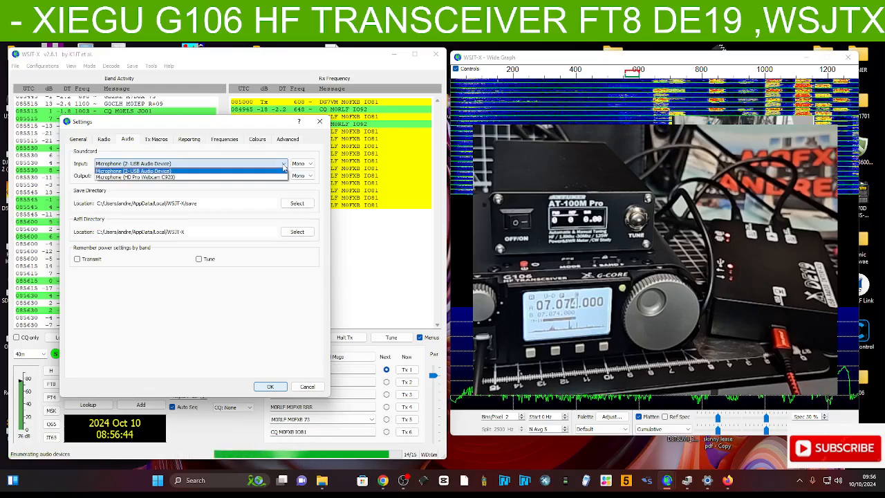
{"action": "left_click", "coordinate": [283, 175]}
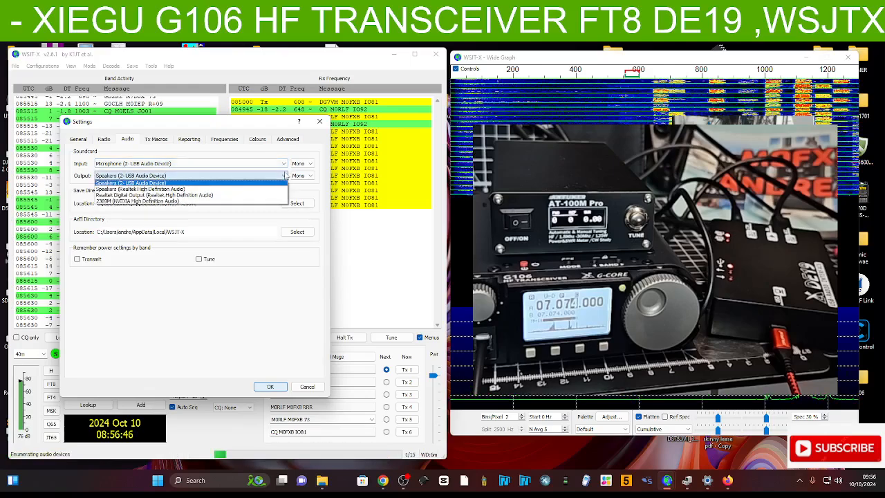
{"action": "left_click", "coordinate": [130, 182]}
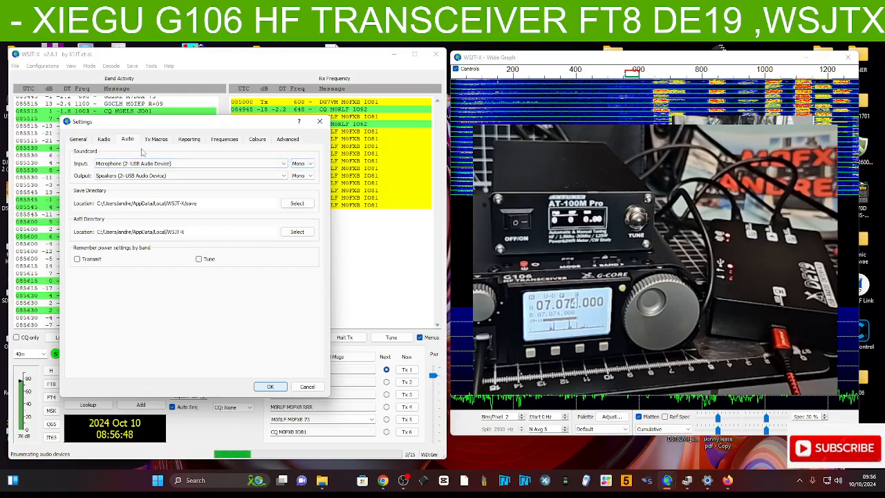
{"action": "left_click", "coordinate": [188, 139]}
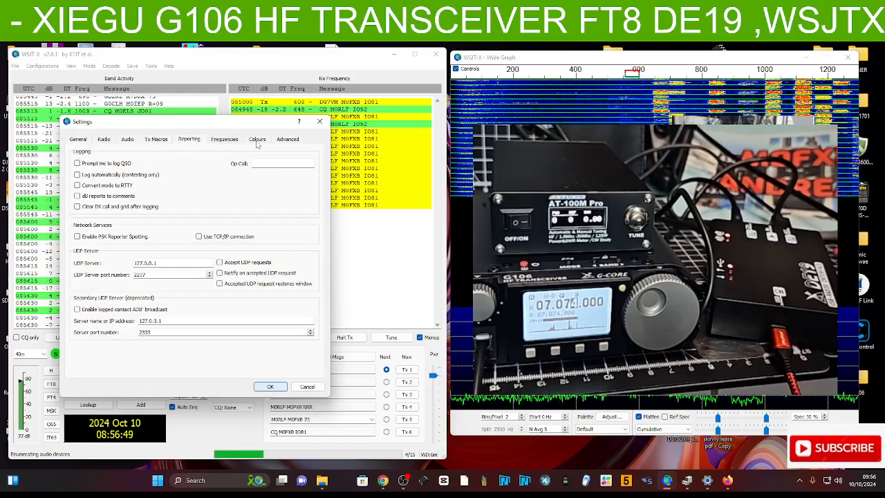
{"action": "left_click", "coordinate": [287, 139]}
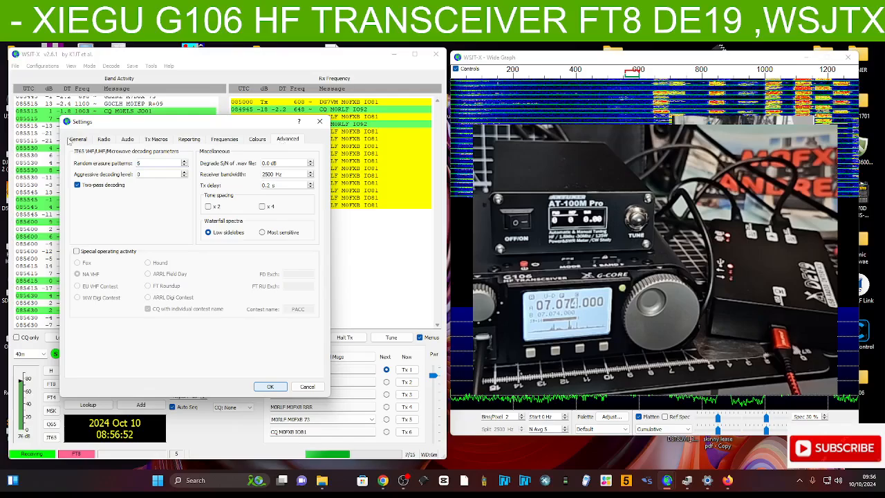
{"action": "left_click", "coordinate": [270, 385]}
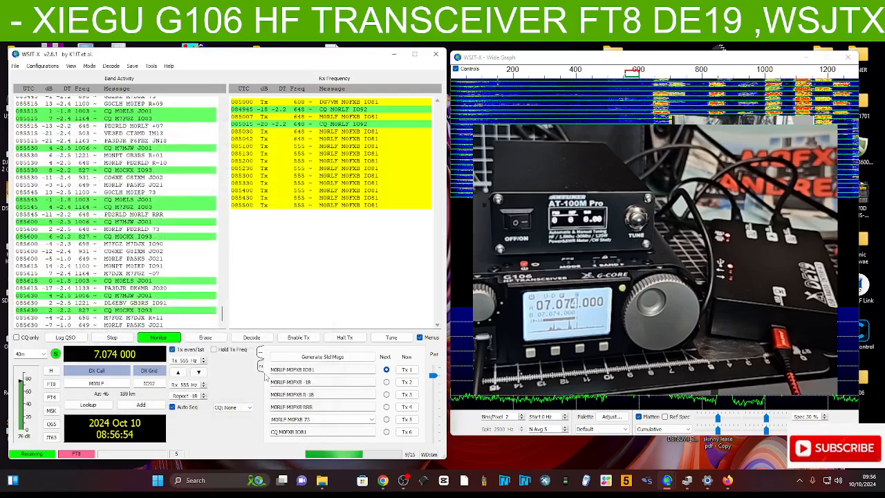
Send a brief tuning carrier, then enable transmitting a reply to the 827 Hz CQ caller.
{"action": "left_click", "coordinate": [391, 337]}
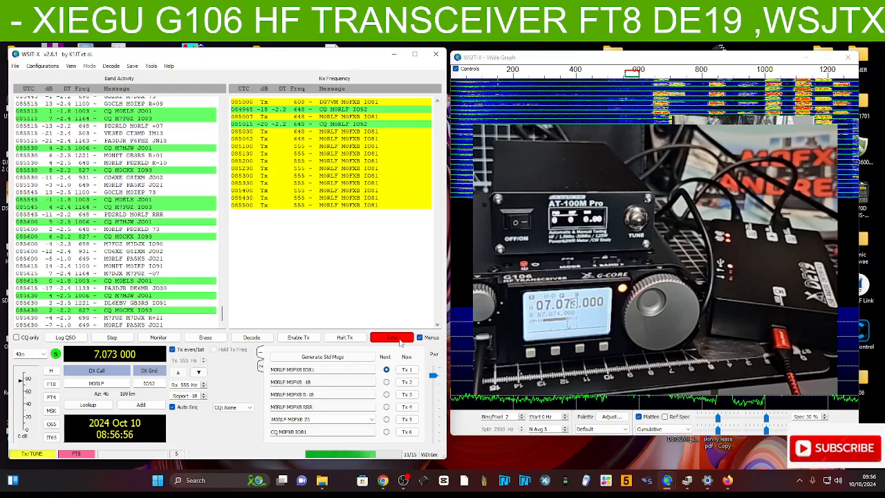
{"action": "left_click", "coordinate": [392, 336]}
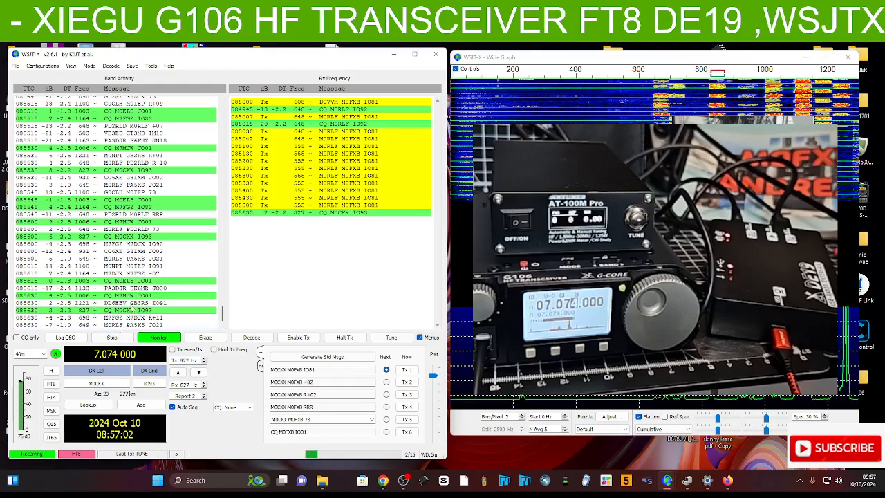
{"action": "left_click", "coordinate": [298, 337]}
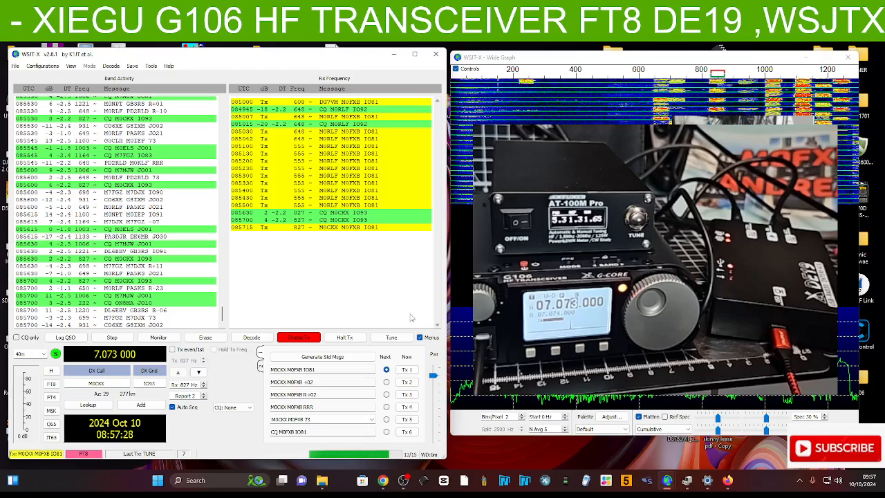
Keep sending repeated Tx1 replies to the 827 Hz CQ station on 40 m.
{"action": "left_click", "coordinate": [157, 337]}
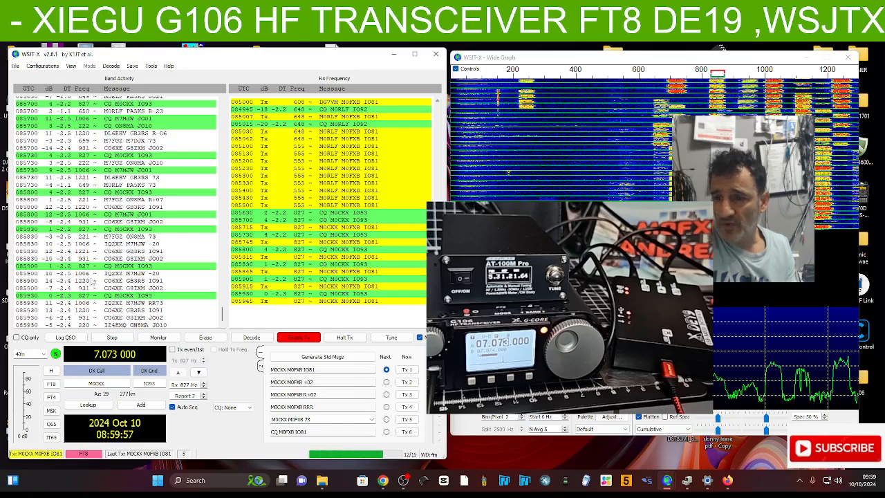
{"action": "left_click", "coordinate": [158, 337]}
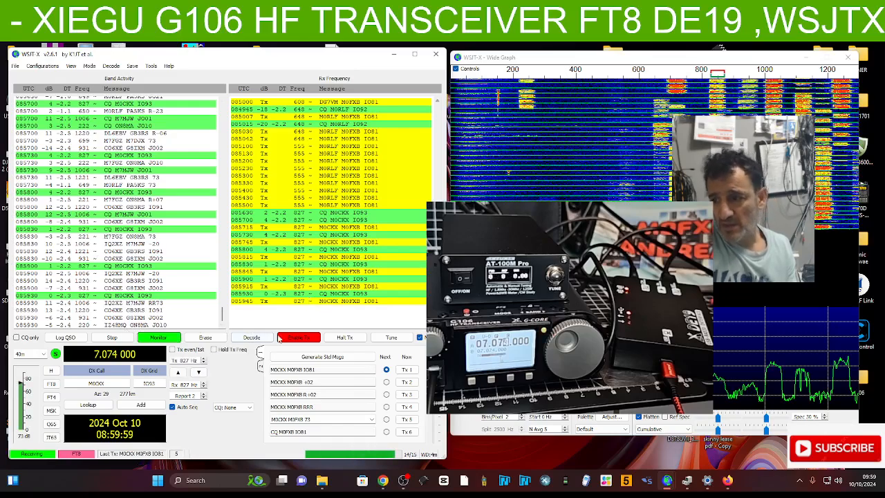